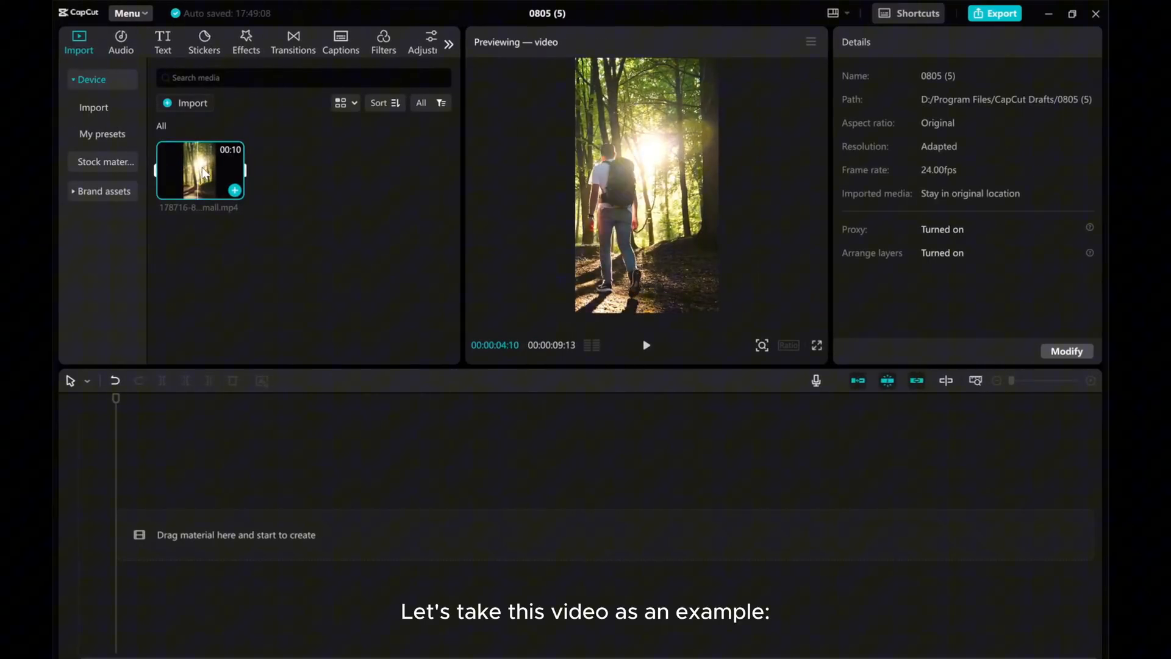
# Drag the forest clip from the media panel onto the timeline and select it.
pyautogui.moveTo(198, 170); pyautogui.dragTo(337, 534)
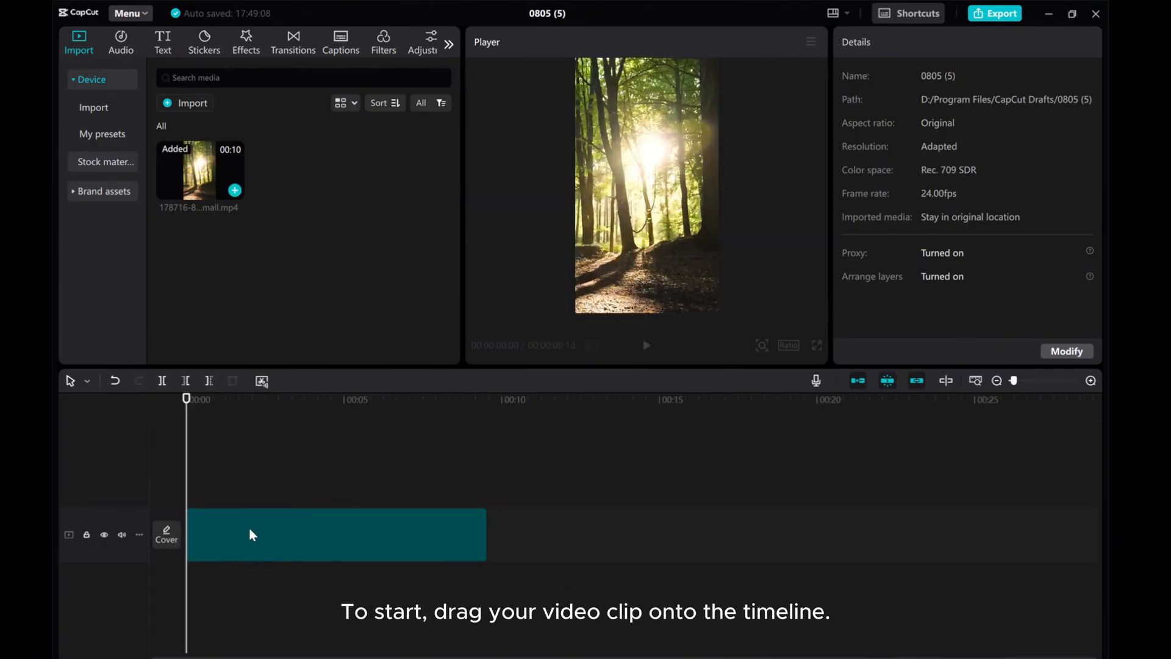
pyautogui.click(337, 534)
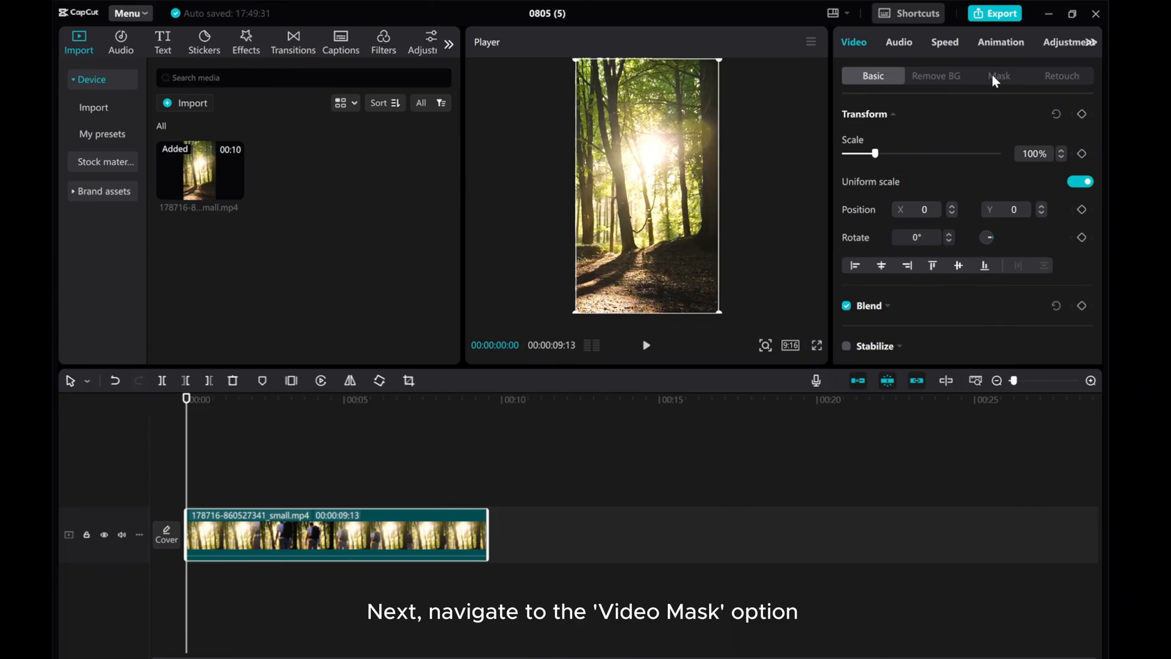
# Apply a Rectangle mask to the forest clip from its Mask settings.
pyautogui.click(999, 75)
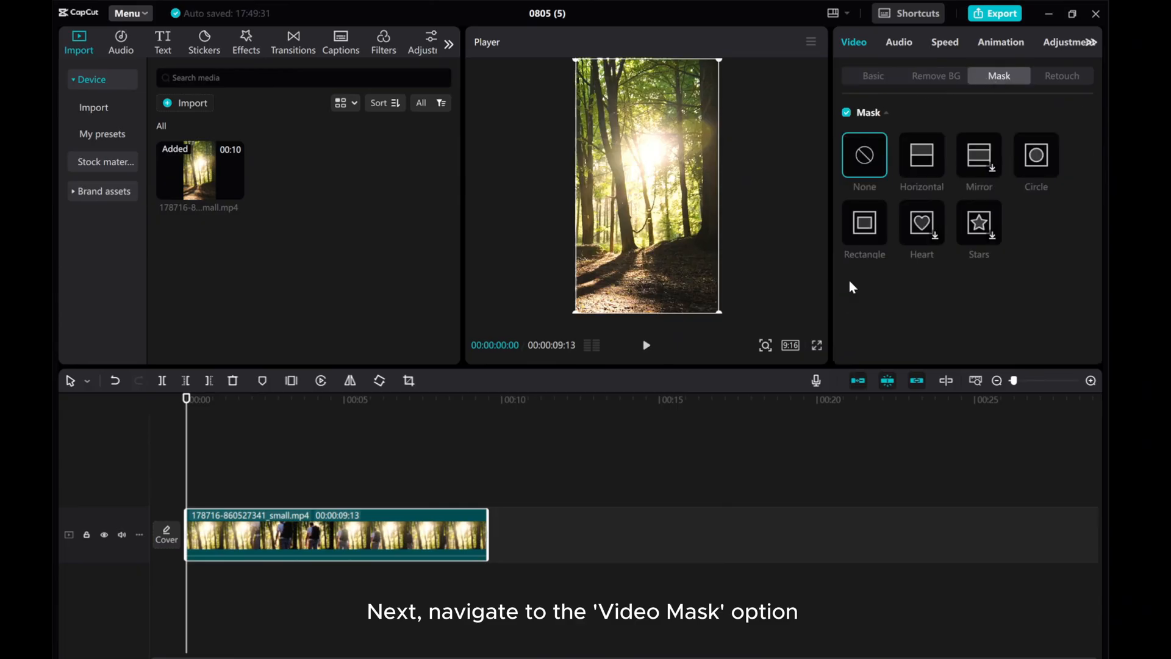
pyautogui.click(864, 223)
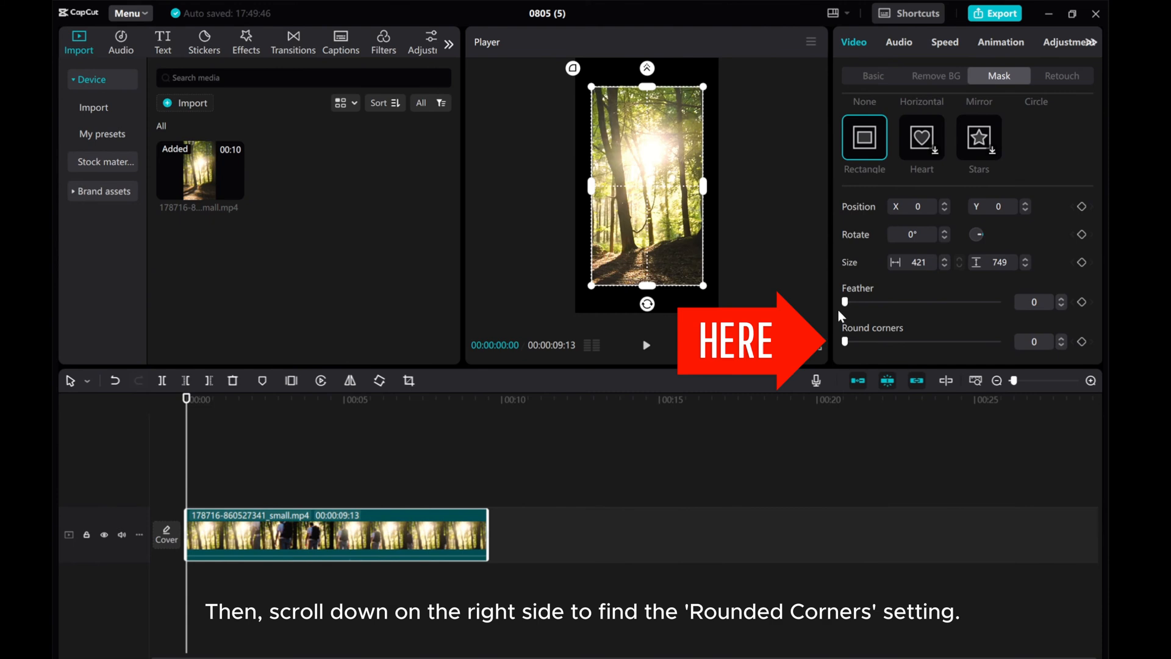
# Adjust the mask's Round corners until it reads 54 for a rounded-frame look.
pyautogui.moveTo(846, 341); pyautogui.dragTo(881, 342)
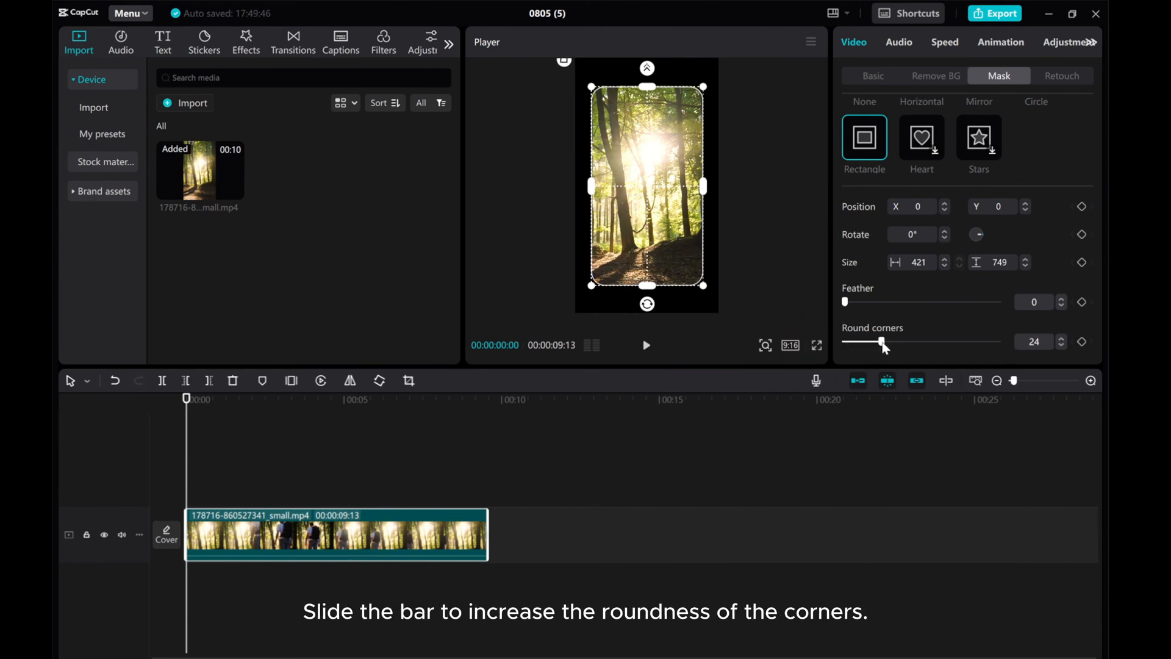
pyautogui.moveTo(881, 341); pyautogui.dragTo(873, 341)
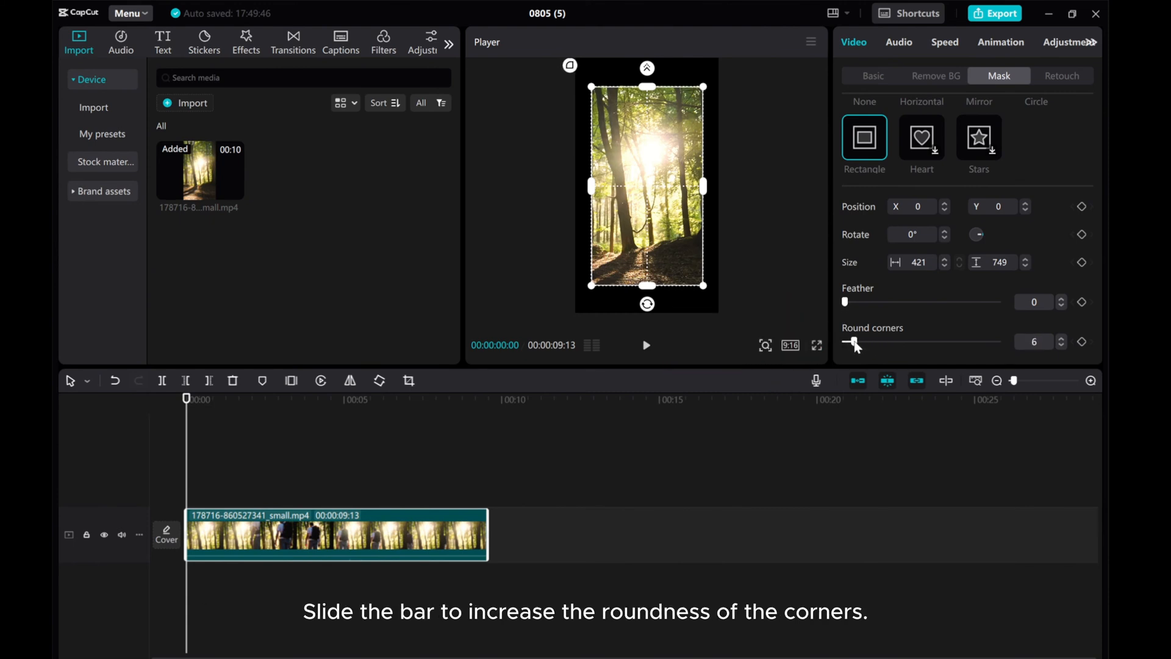
pyautogui.moveTo(853, 341); pyautogui.dragTo(848, 342)
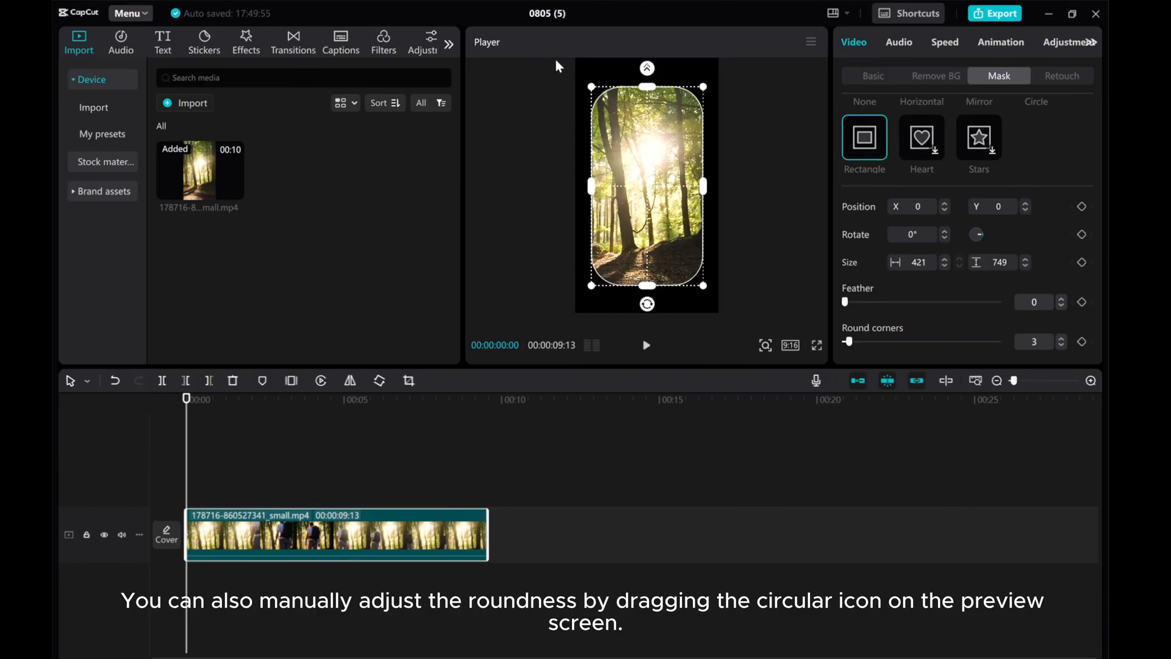
pyautogui.moveTo(850, 342); pyautogui.dragTo(930, 341)
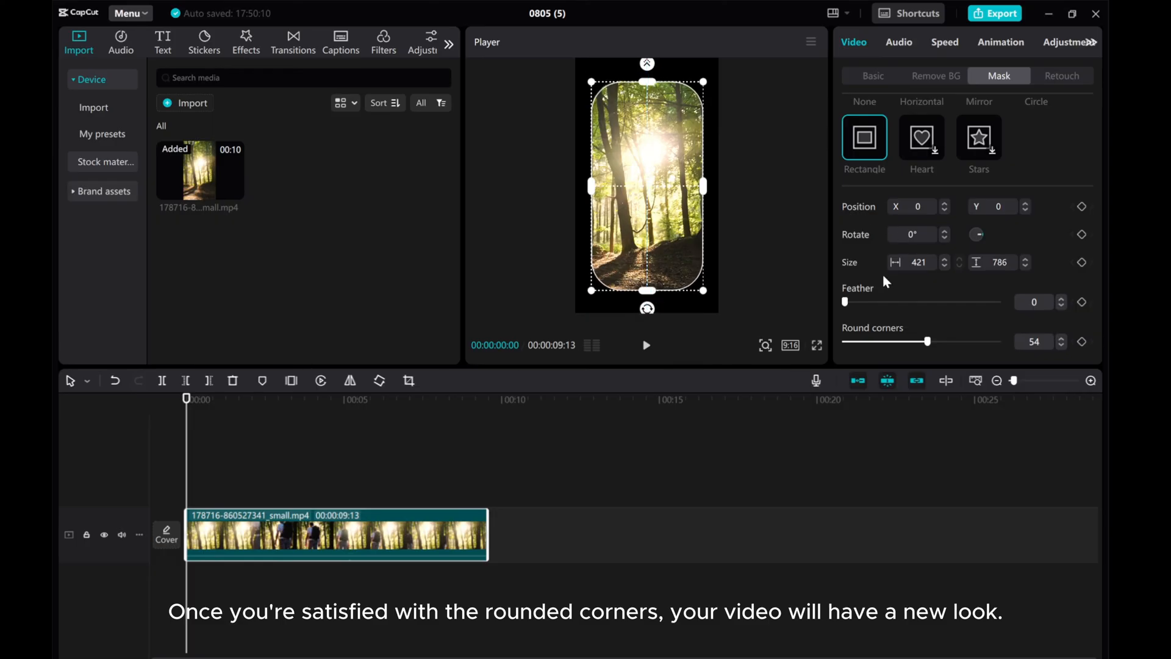
pyautogui.moveTo(859, 91)
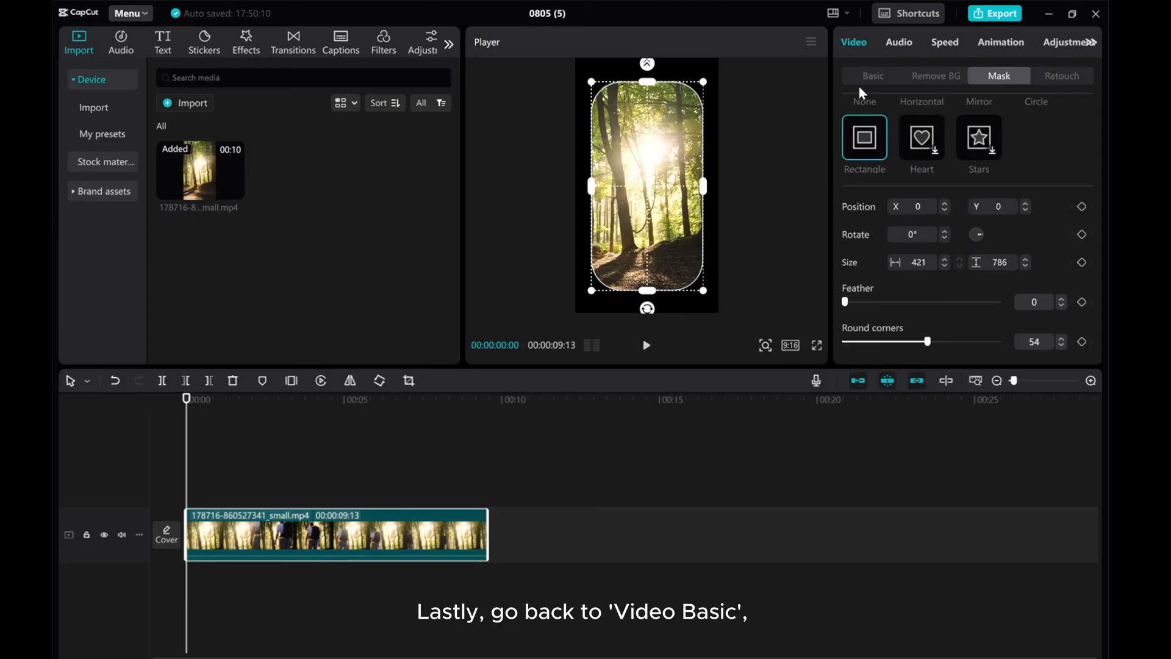
# Return to the clip's Basic settings and scroll down to the Canvas section.
pyautogui.click(871, 76)
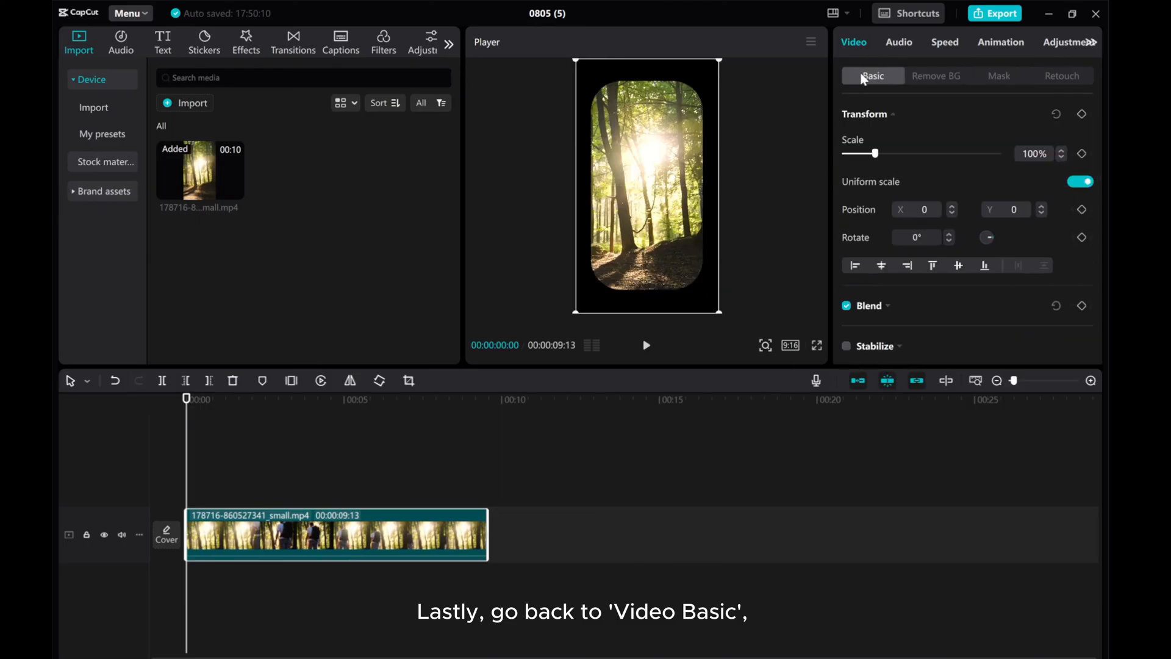
pyautogui.scroll(-3)
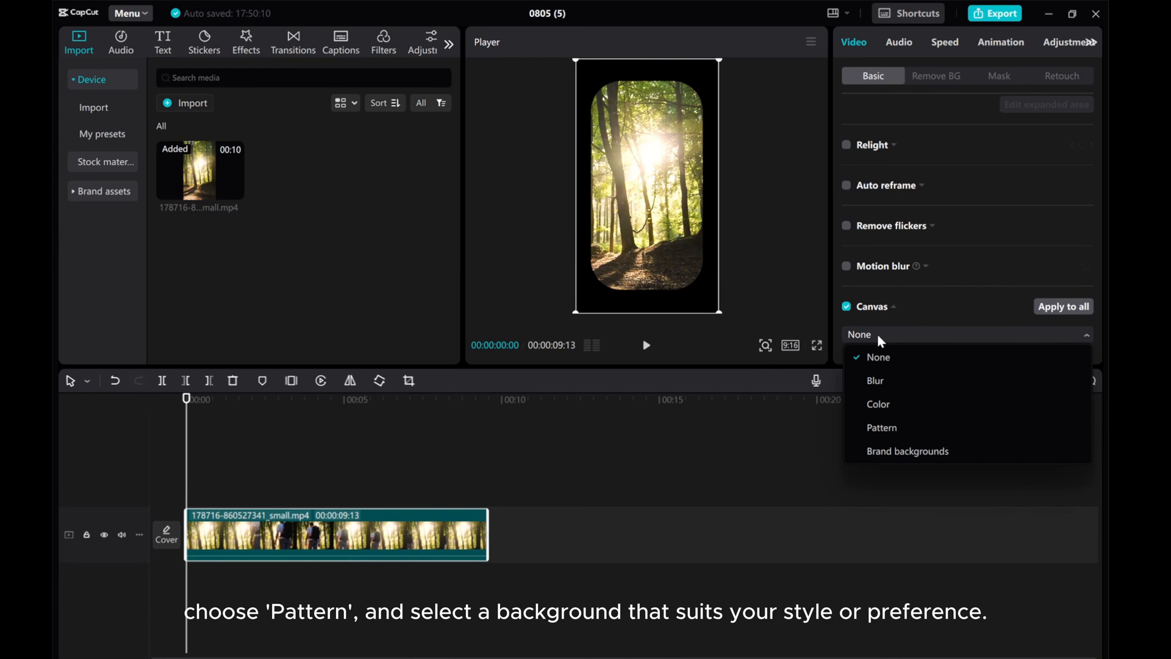
# Set the canvas background type to Pattern and apply a phone-camera style pattern.
pyautogui.click(881, 427)
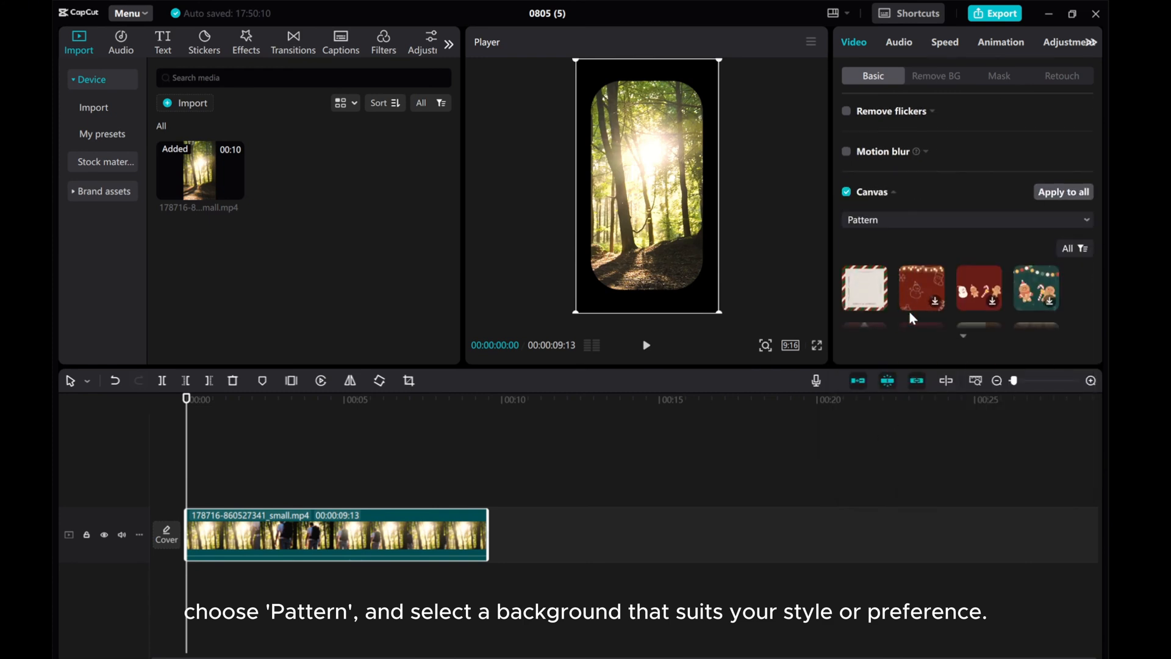
pyautogui.click(979, 207)
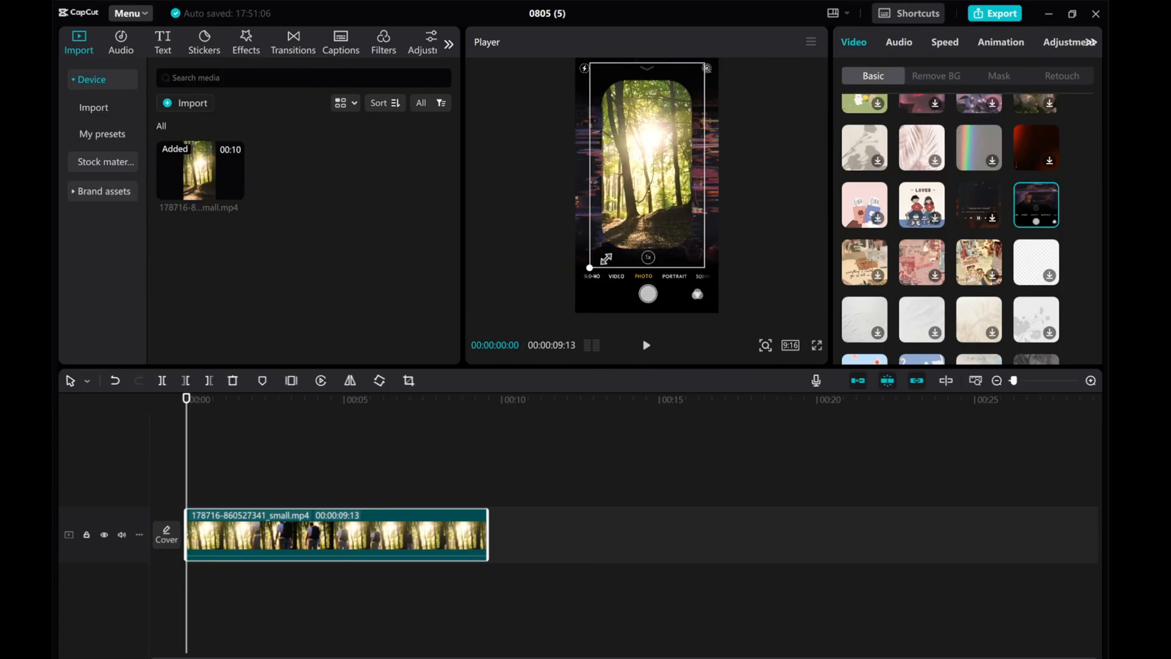
pyautogui.click(999, 76)
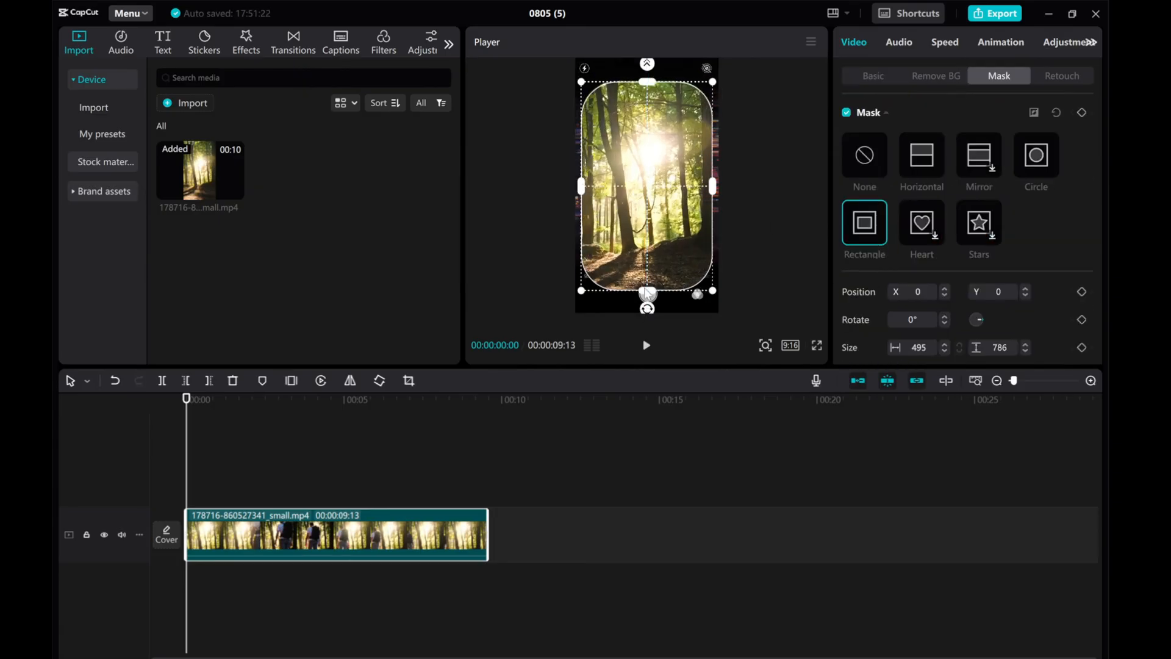